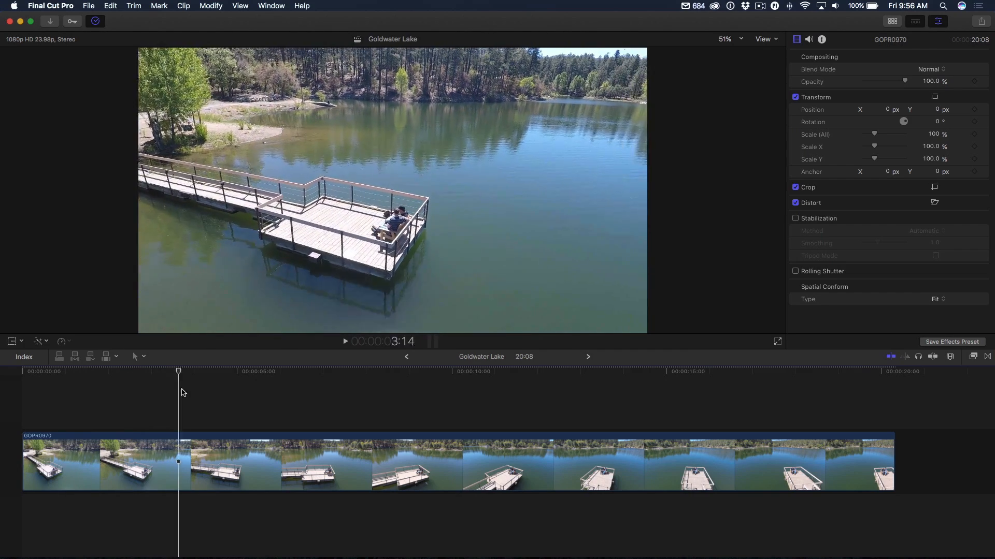
Preview the lake drone clip and park the playhead on a frame near its start.
left_click(119, 371)
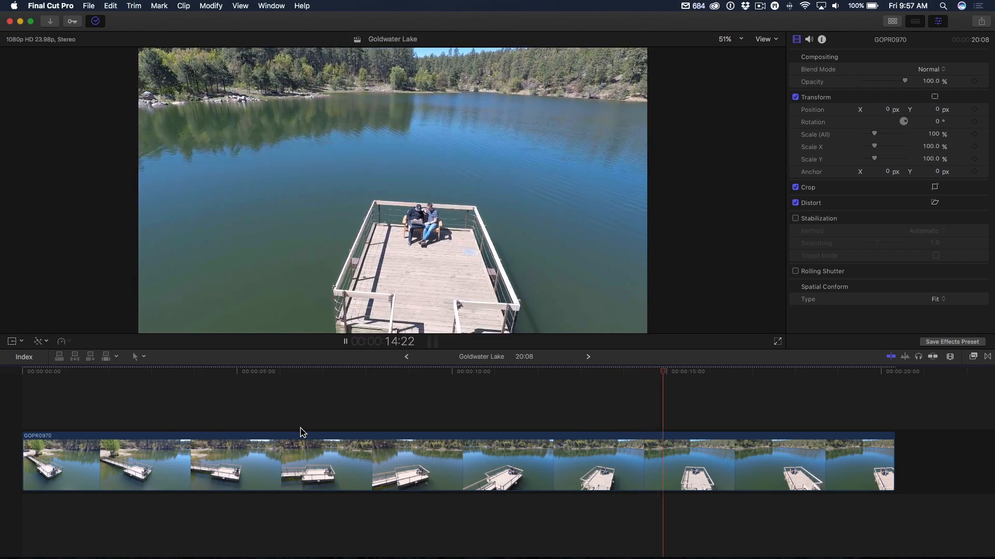
left_click(287, 371)
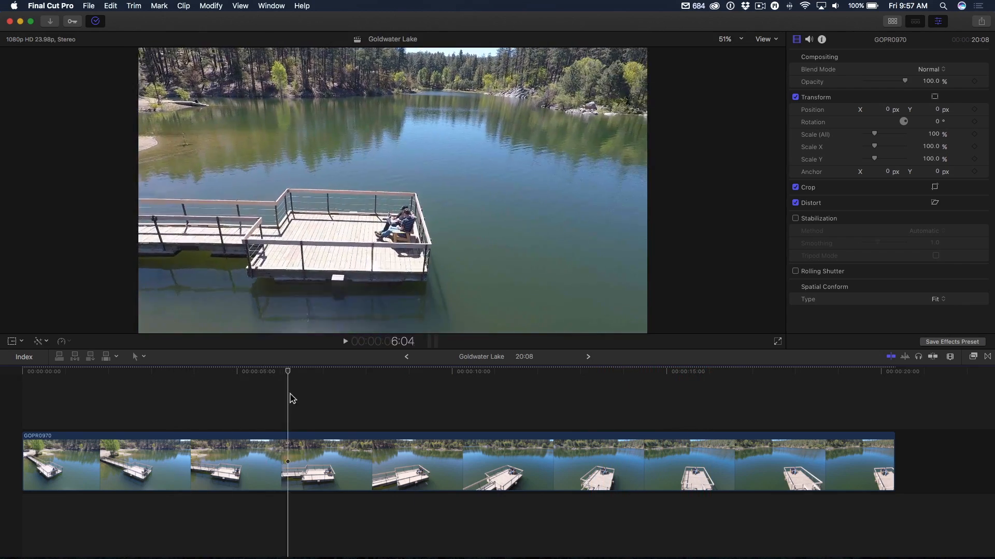
left_click(196, 371)
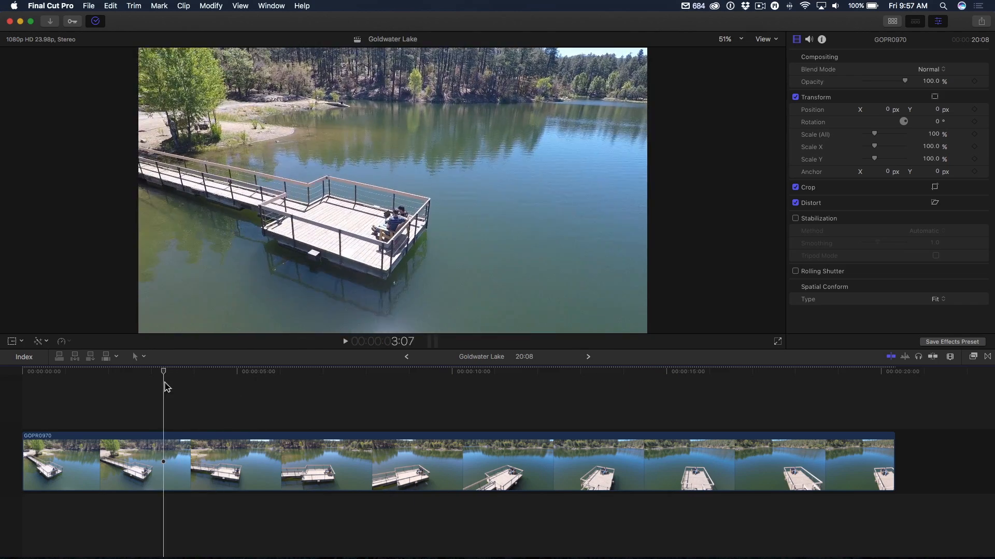
left_click(220, 371)
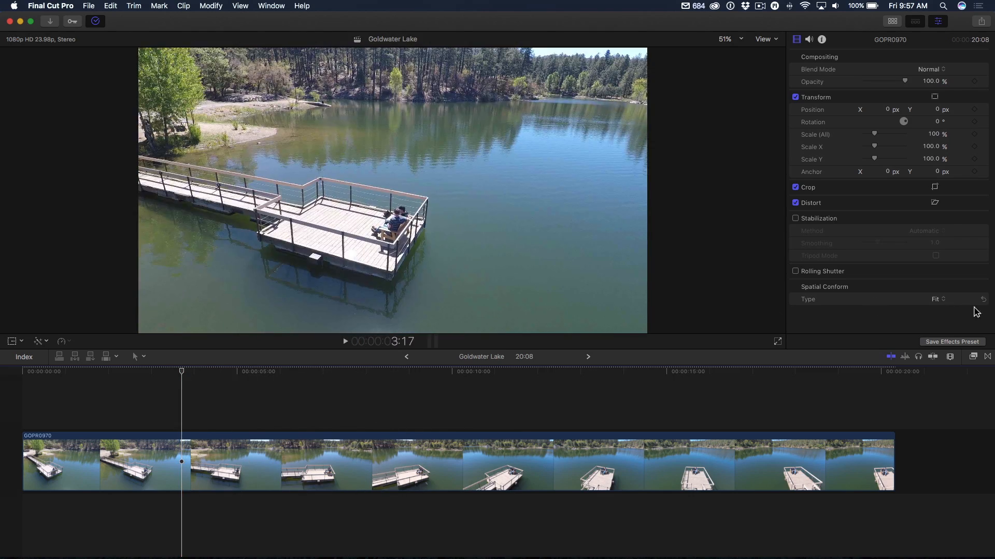
Apply the Gaussian effect from the Blur category to the GOPR0970 clip.
left_click(958, 312)
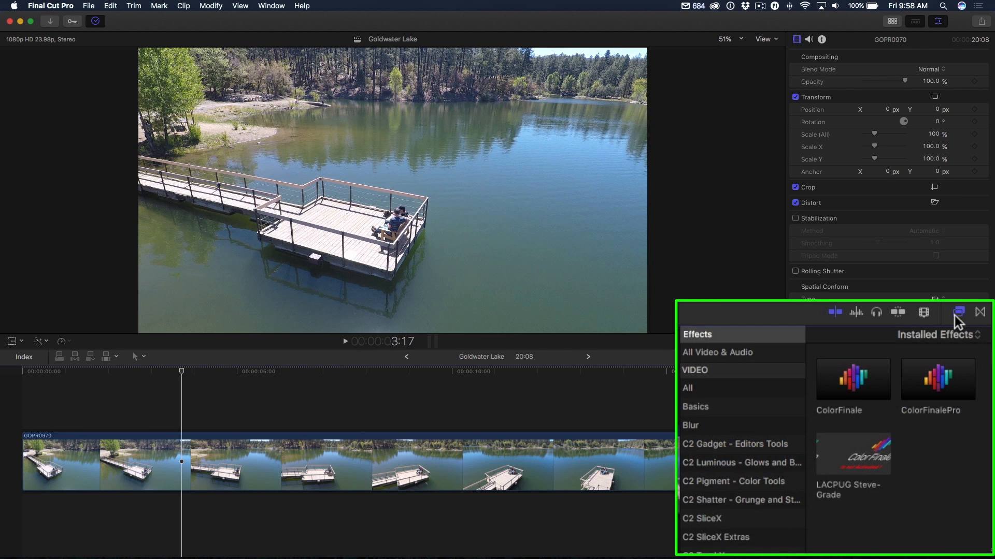
left_click(690, 425)
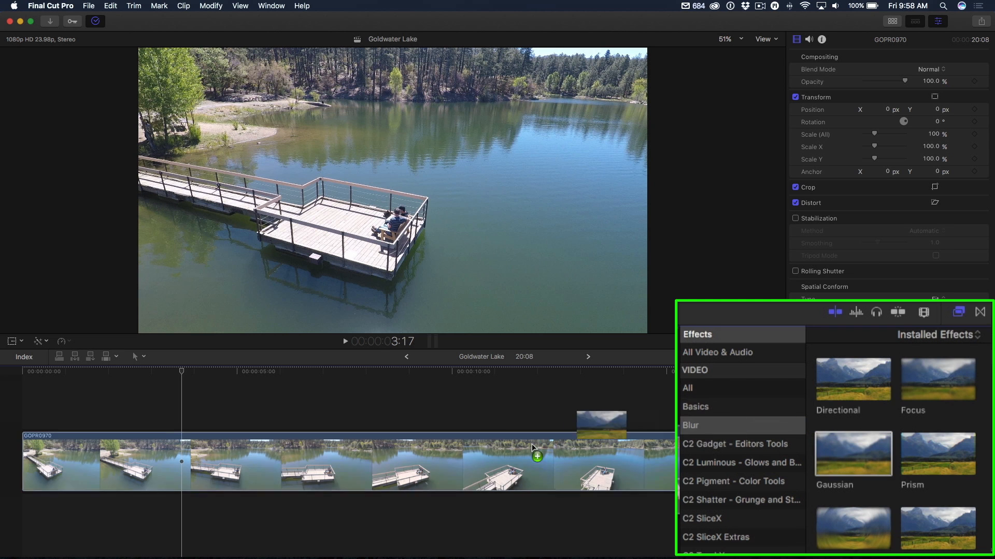
double_click(852, 454)
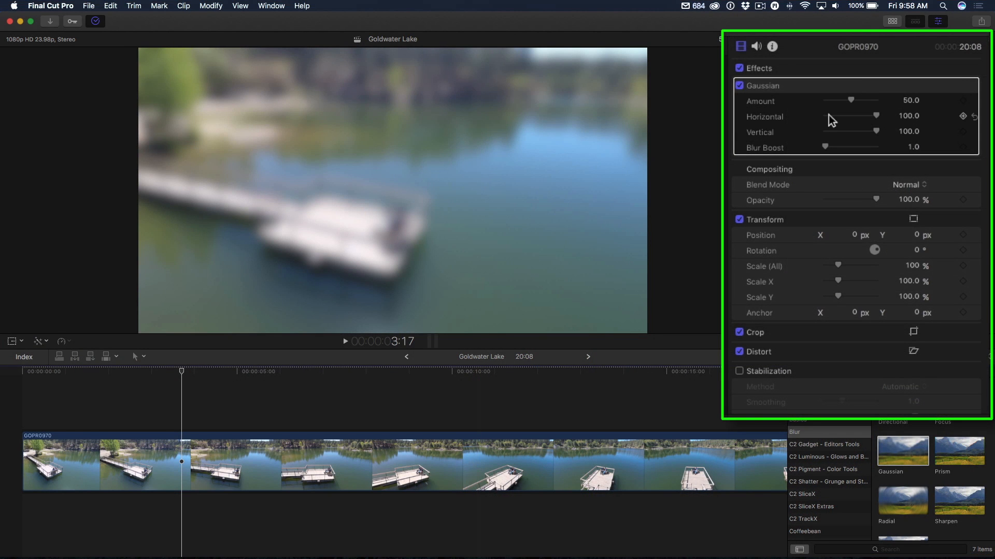
Add a shape mask to the Gaussian blur from the Inspector's mask menu.
left_click(961, 86)
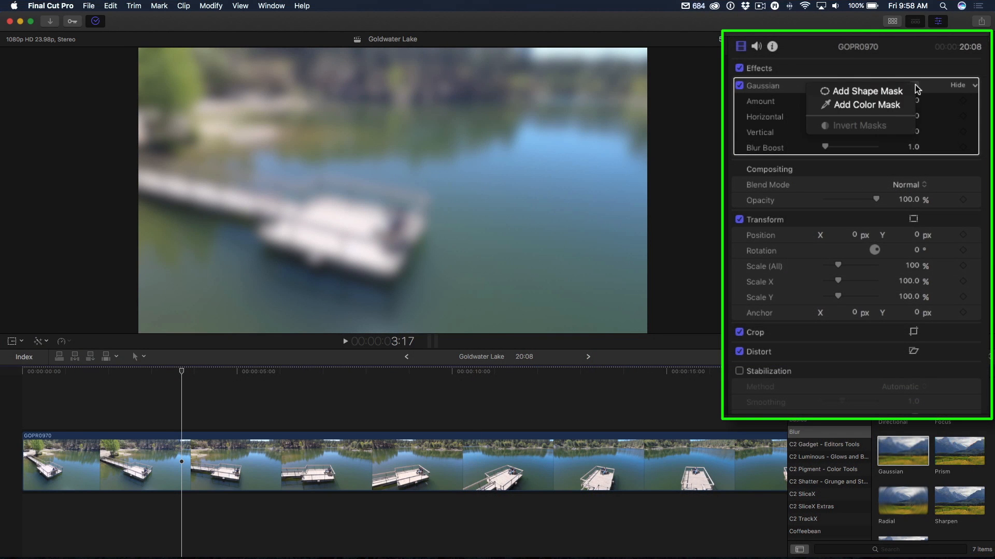
left_click(864, 91)
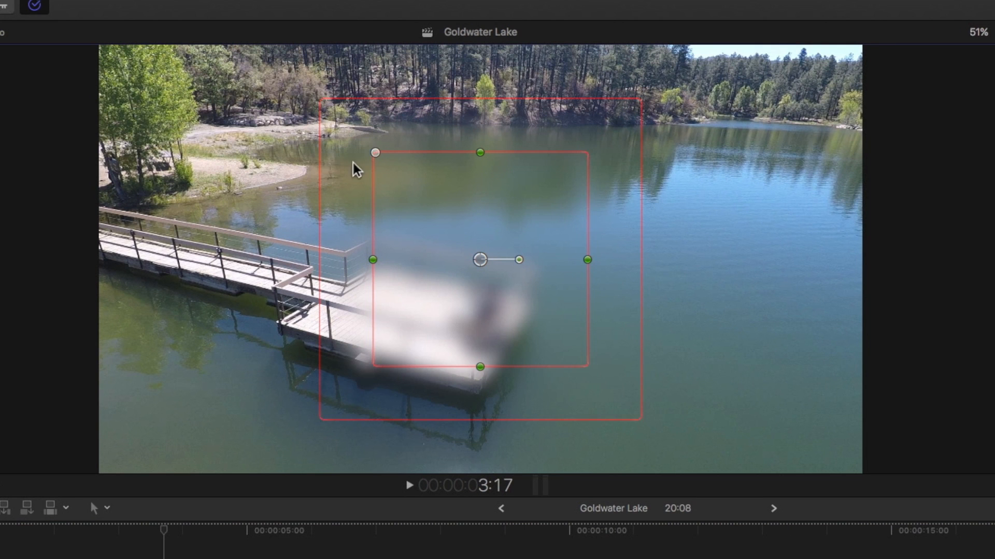
mouse_move(461, 106)
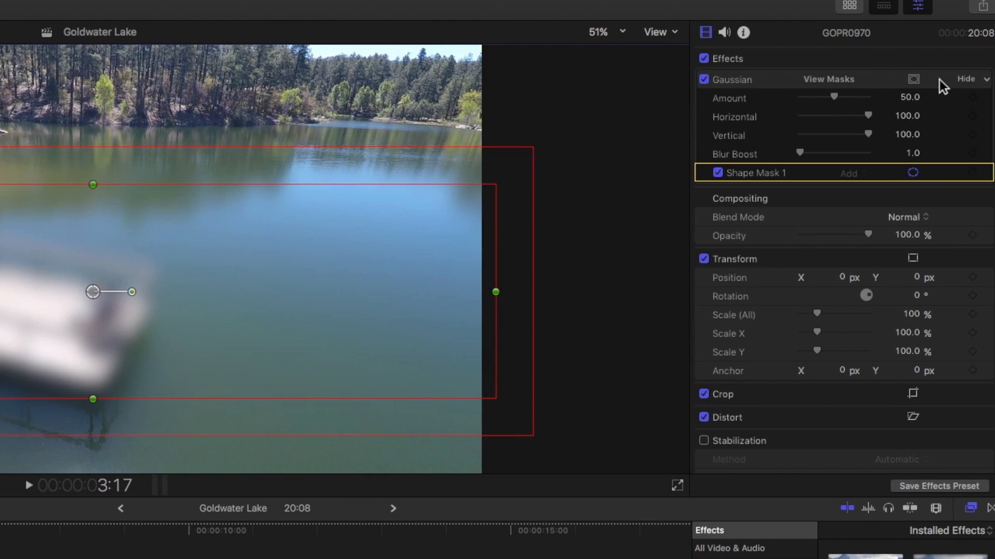
left_click(912, 79)
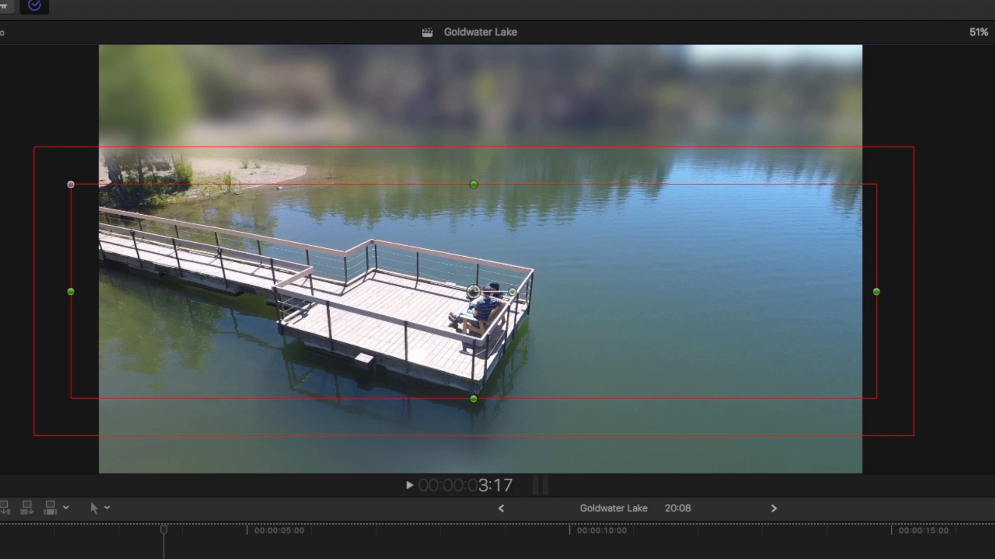
mouse_move(475, 200)
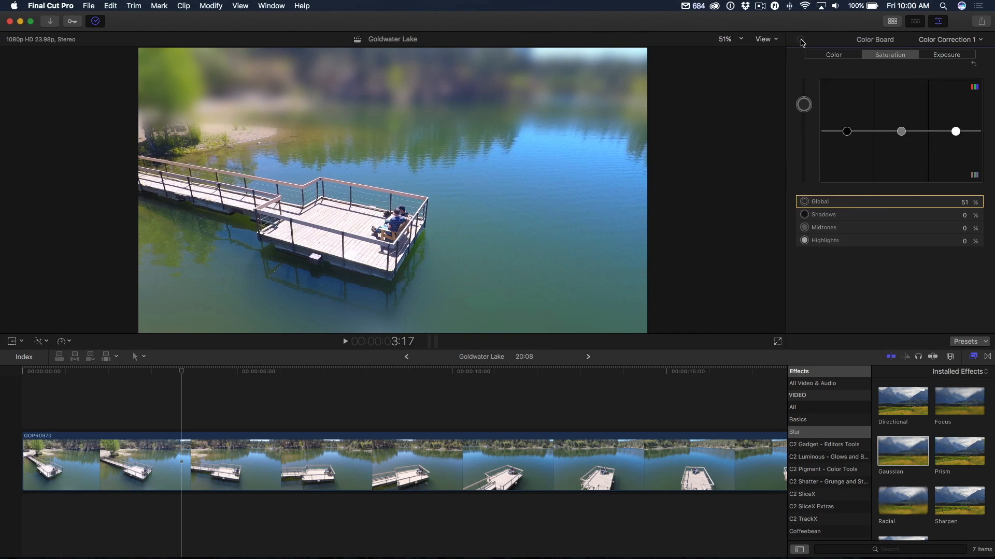
Return the playhead to the clip start and play the finished tilt-shift result.
left_click(776, 341)
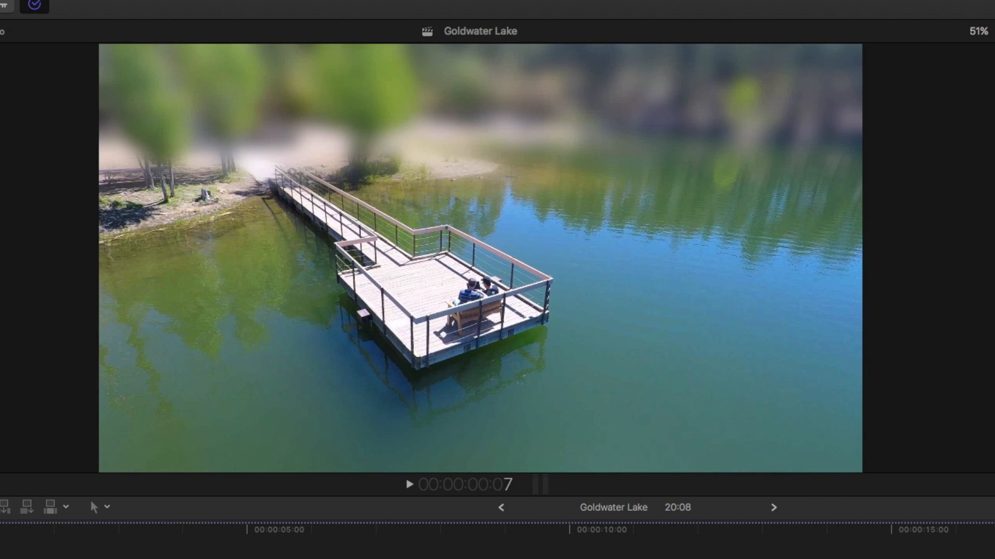
left_click(410, 485)
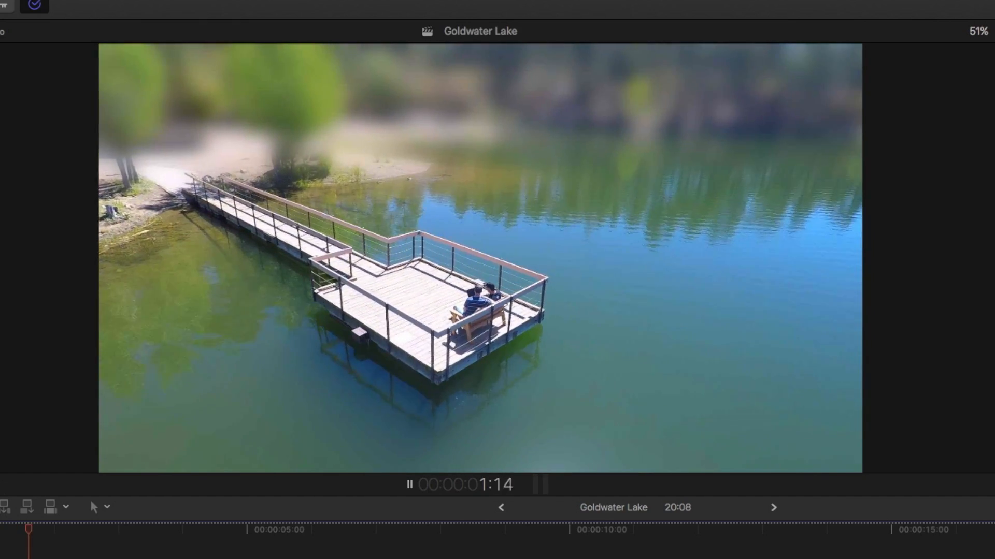